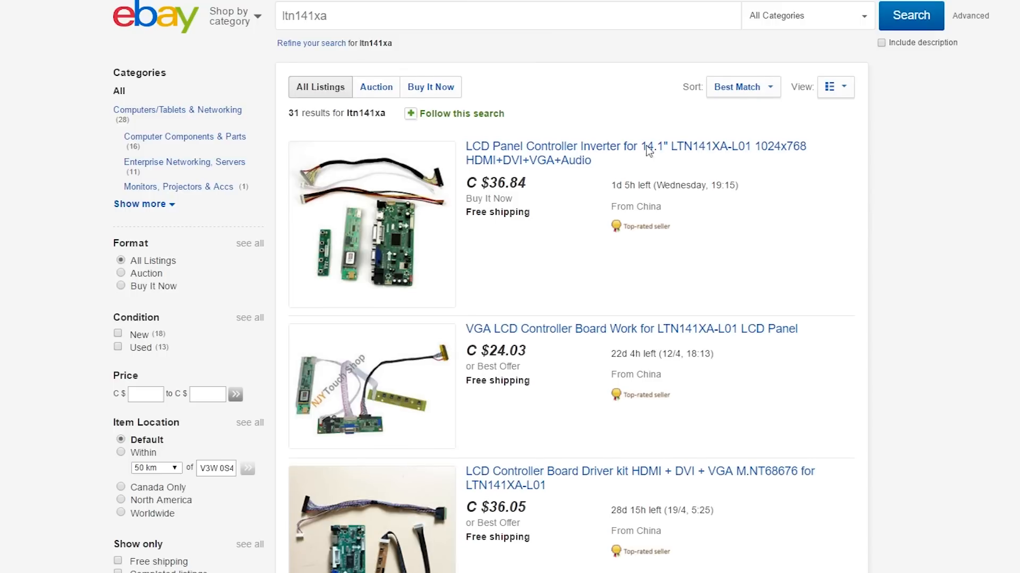
pyautogui.scroll(-3)
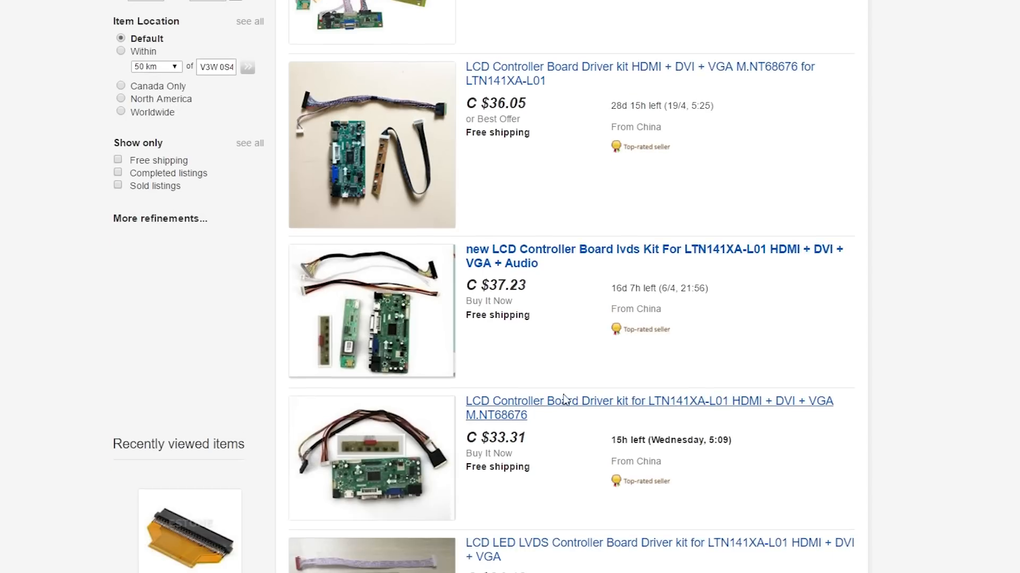